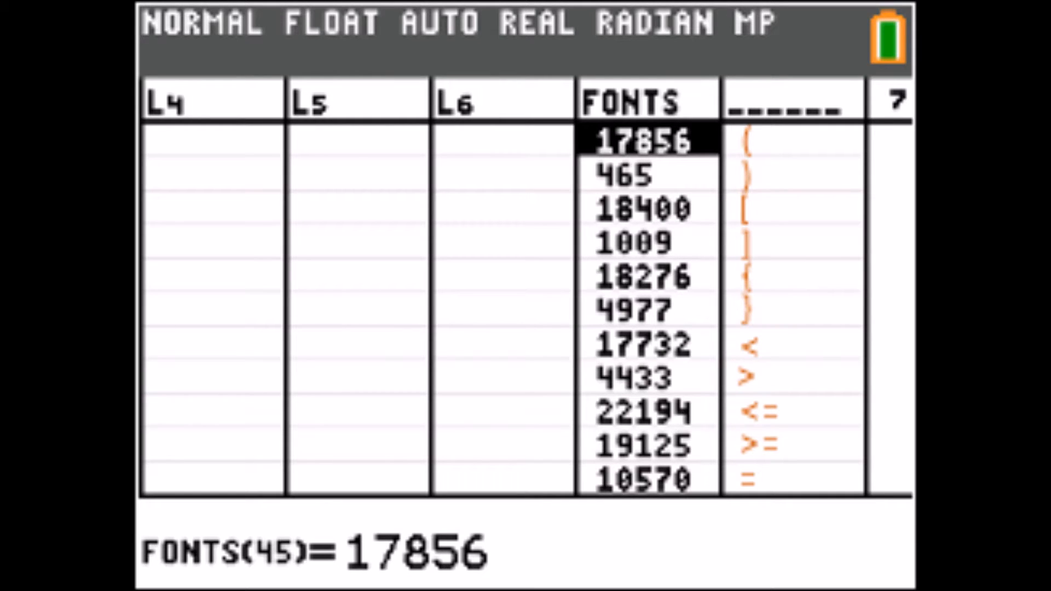
scroll("down", 3)
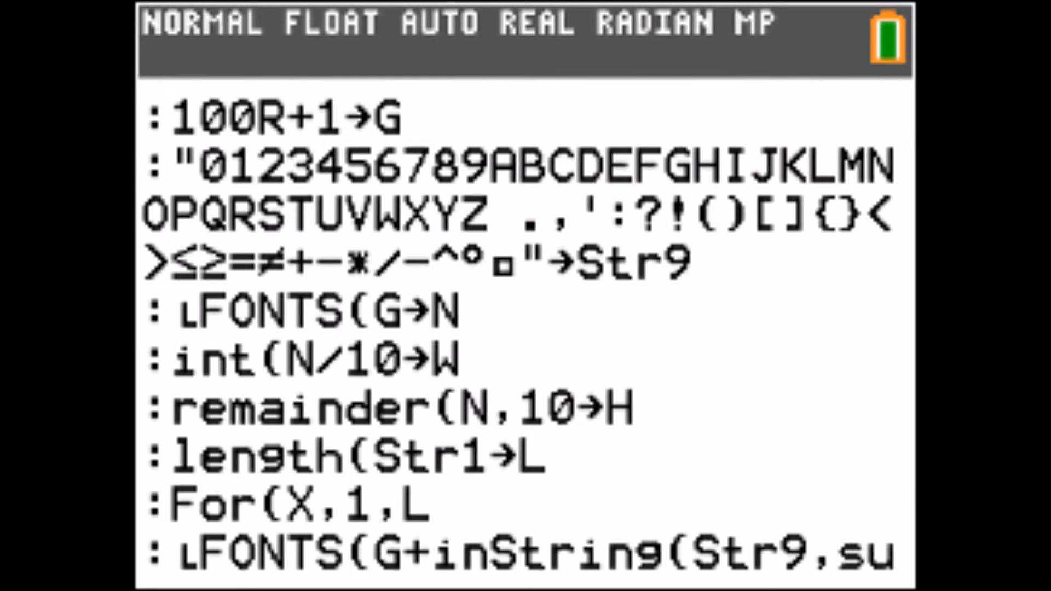
scroll("down", 3)
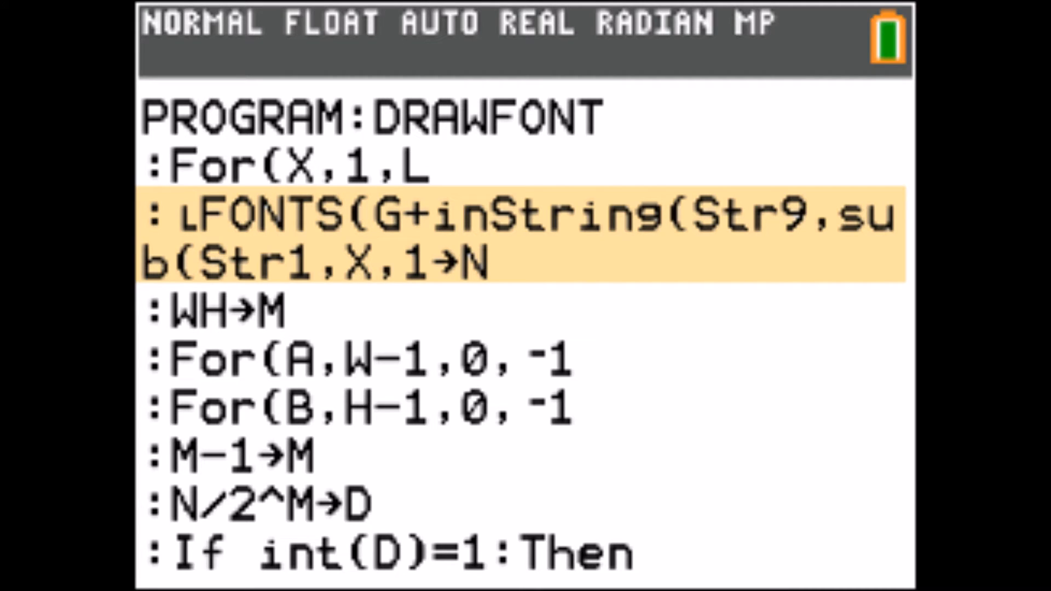
scroll("down", 3)
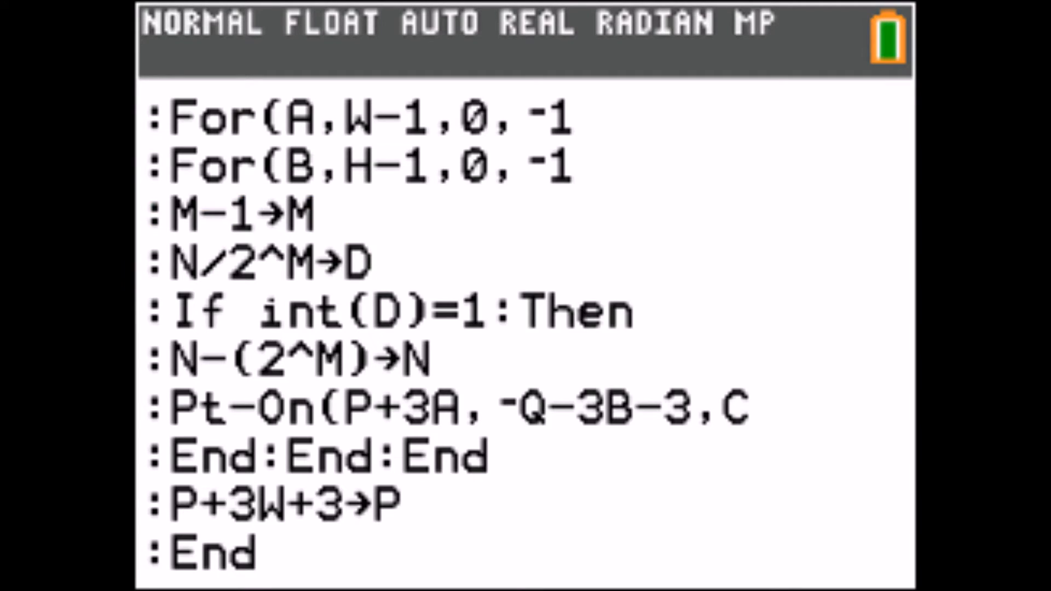